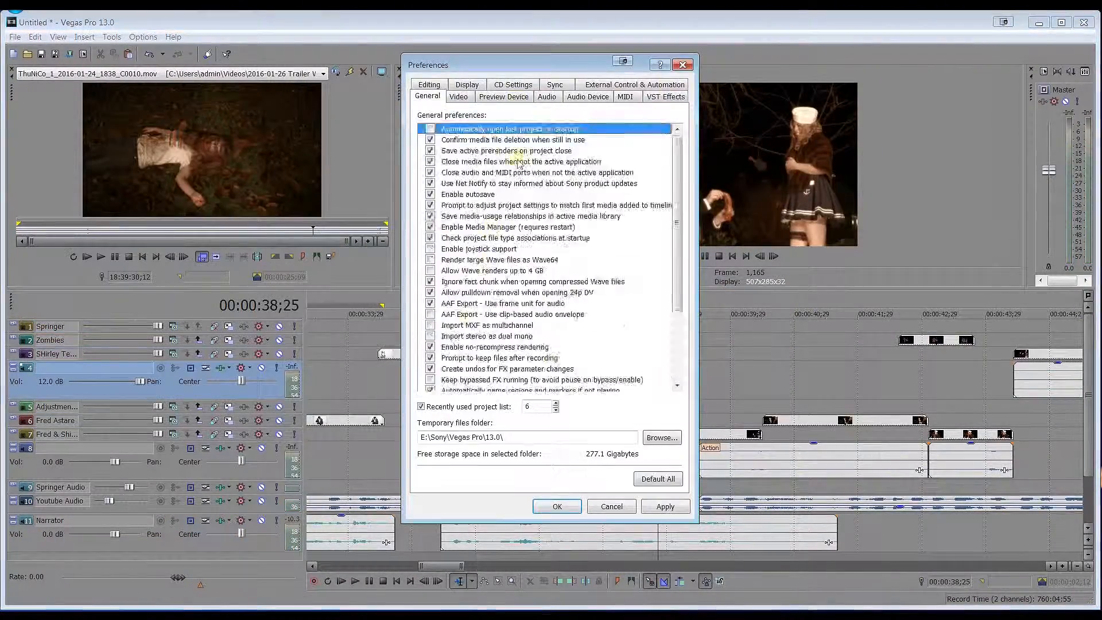
Step: Accept the Preferences dialog with OK, returning to the full trailer project timeline
left_click(555, 507)
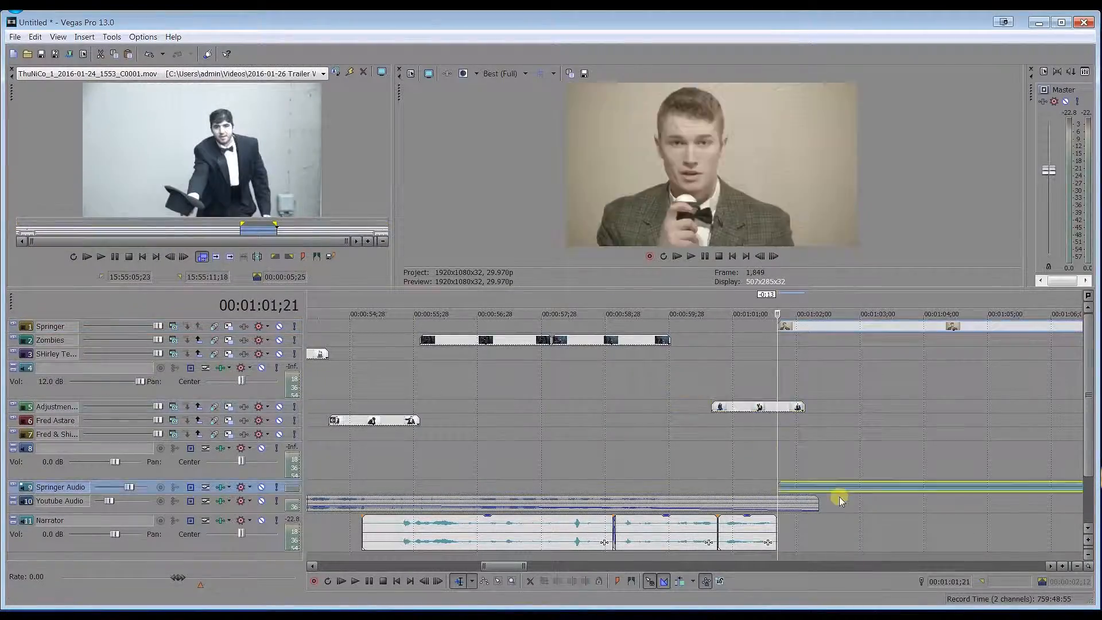